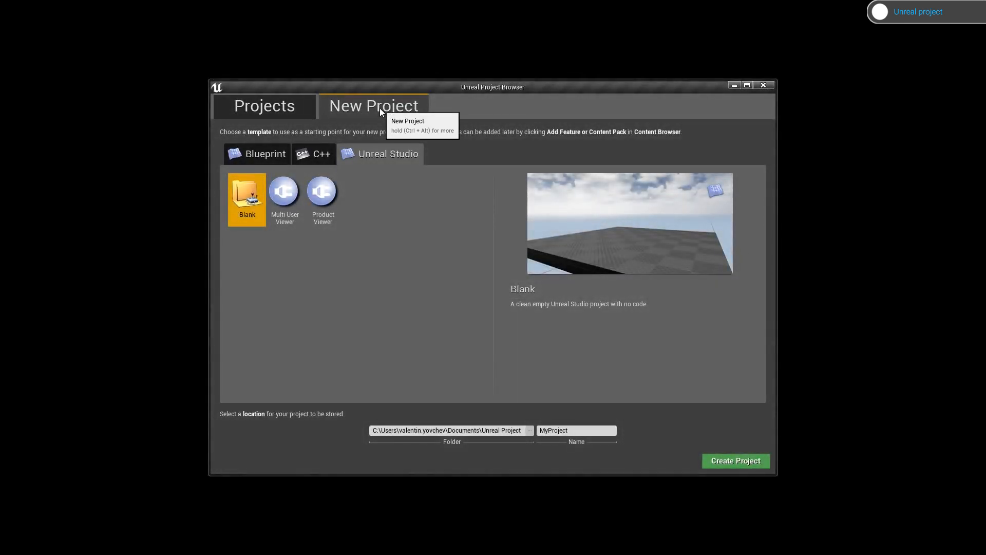
{"action": "mouse_move", "coordinate": [343, 295]}
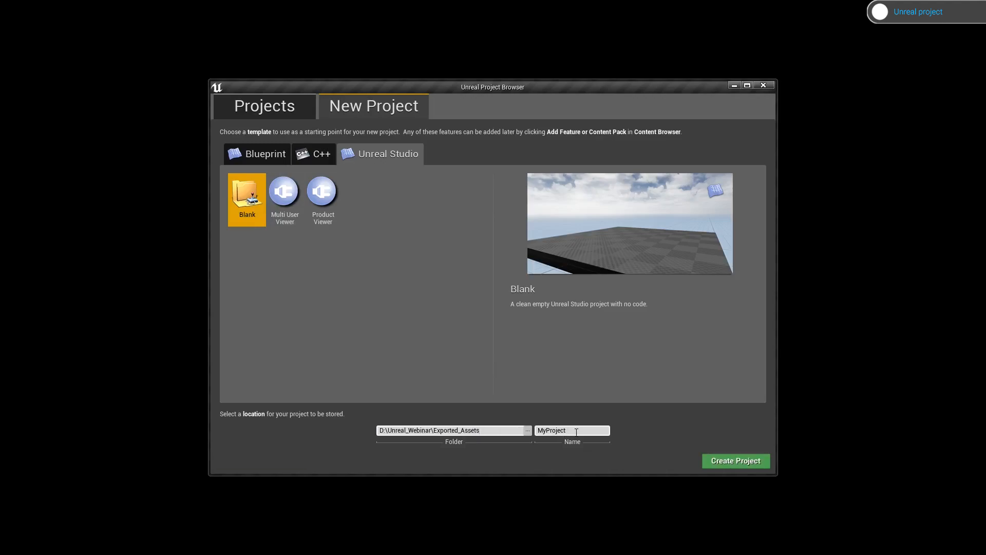
Create the blank Unreal Studio project named Unreal_Interior in the Exported_Assets folder.
{"action": "type", "text": "Unreal_Interior"}
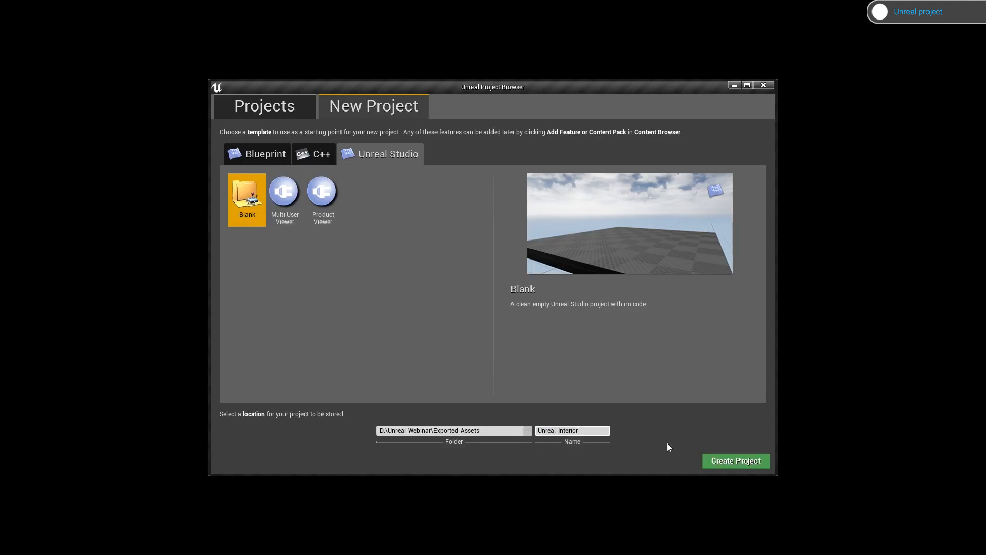
{"action": "left_click", "coordinate": [735, 460]}
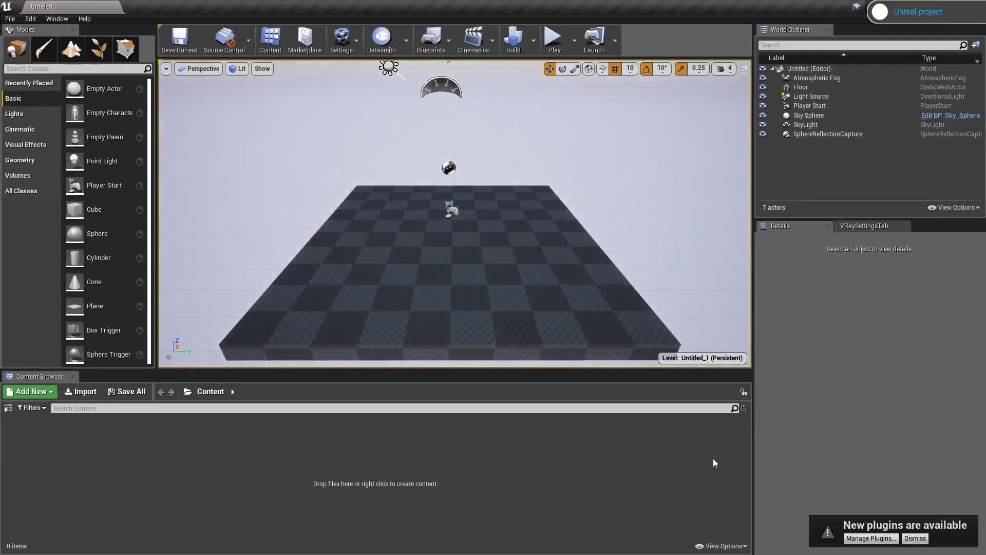
{"action": "mouse_move", "coordinate": [859, 545]}
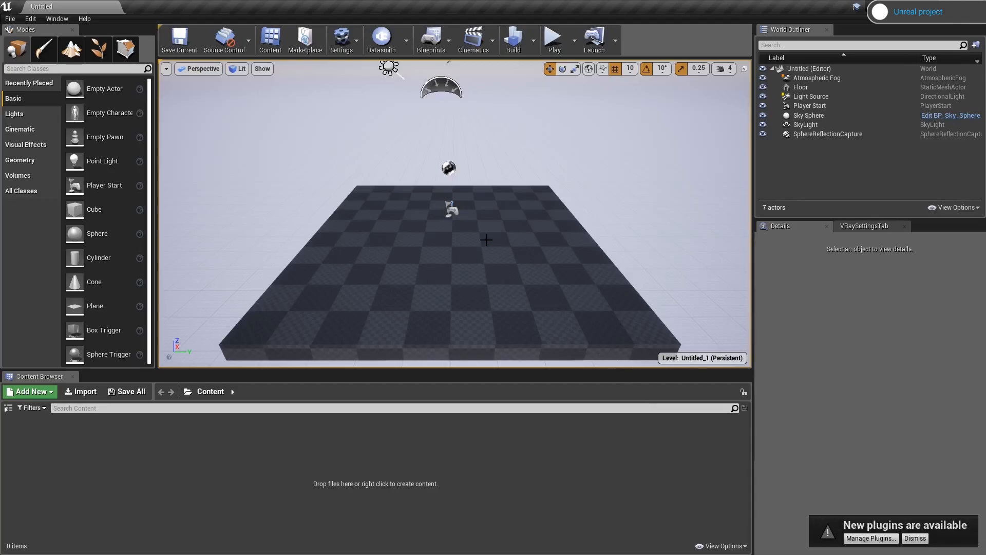
Enable the V-Ray for Unreal and V-Ray Teleport plugins, accepting the beta warning, and restart the editor.
{"action": "left_click", "coordinate": [341, 40]}
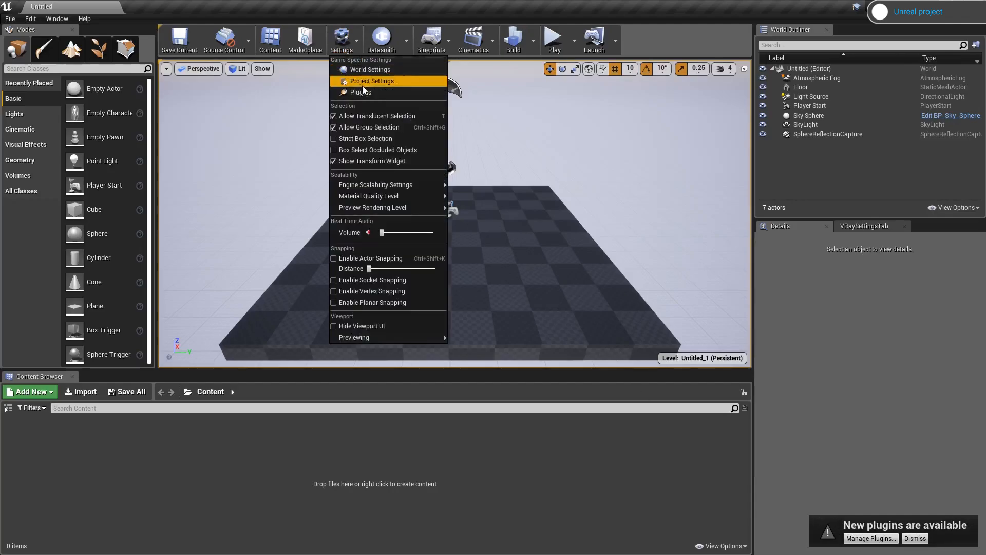
{"action": "left_click", "coordinate": [364, 91]}
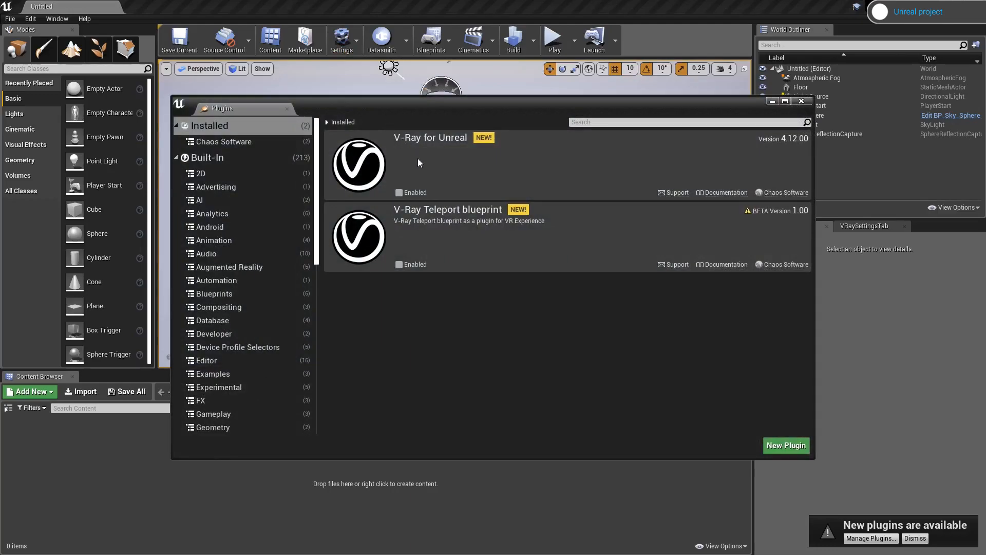
{"action": "mouse_move", "coordinate": [268, 146]}
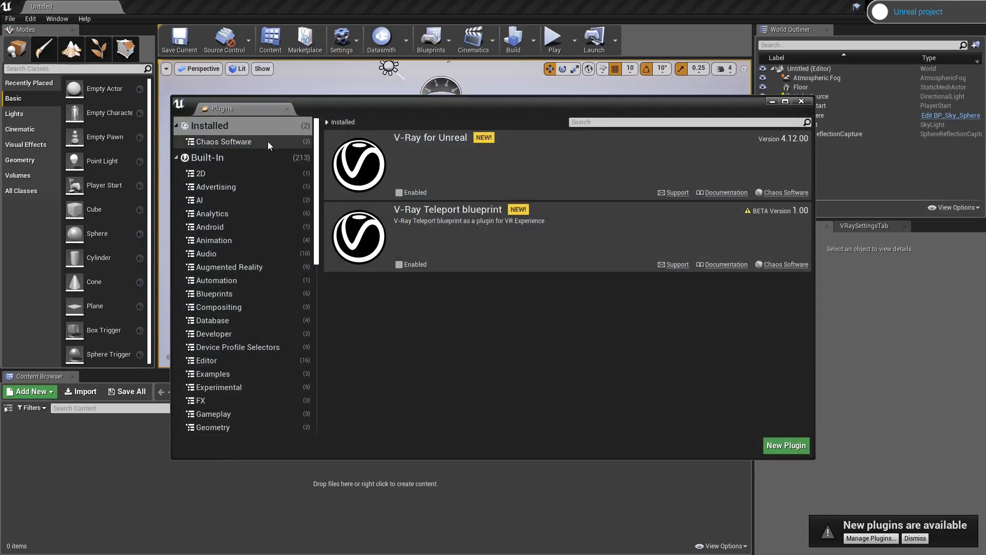
{"action": "left_click", "coordinate": [399, 264]}
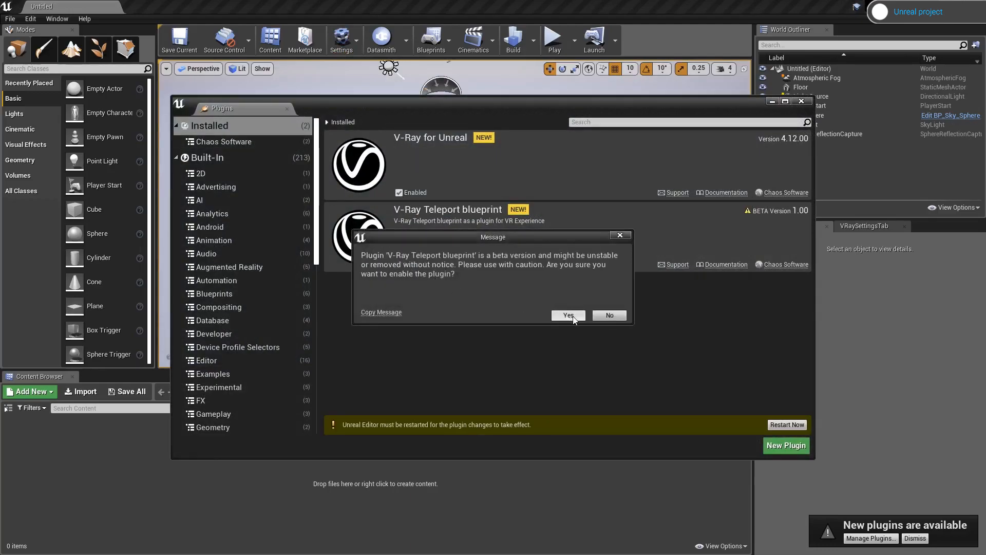
{"action": "left_click", "coordinate": [568, 315]}
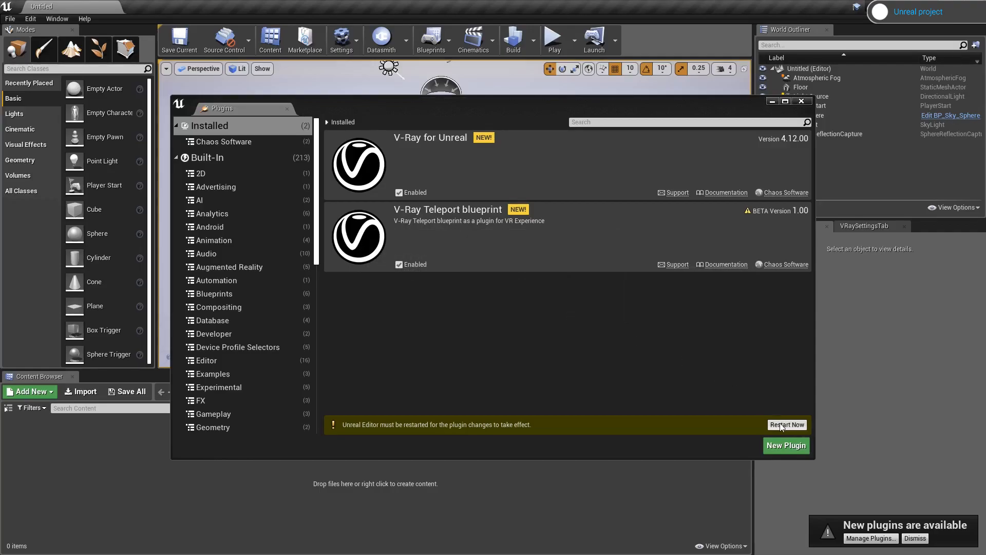
{"action": "left_click", "coordinate": [786, 424]}
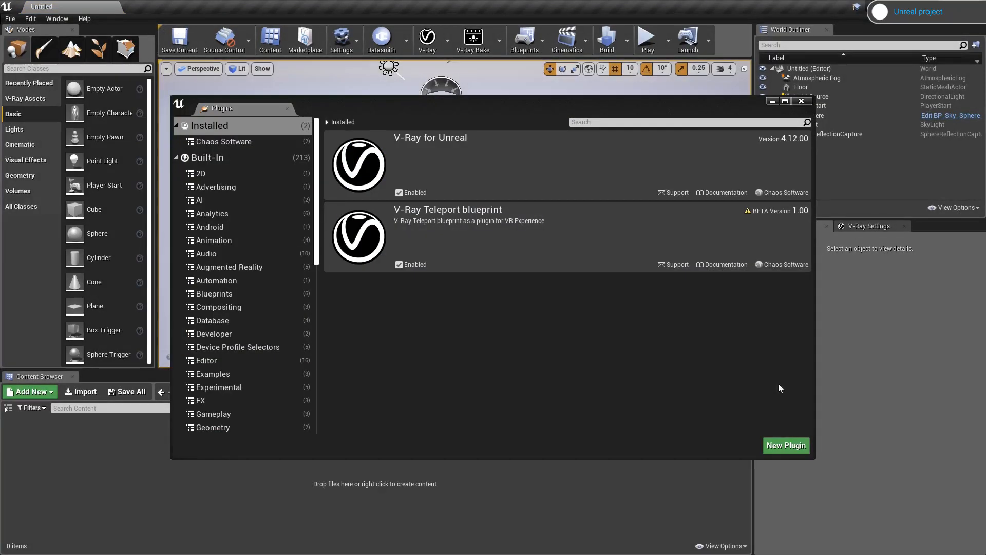
{"action": "left_click", "coordinate": [801, 101]}
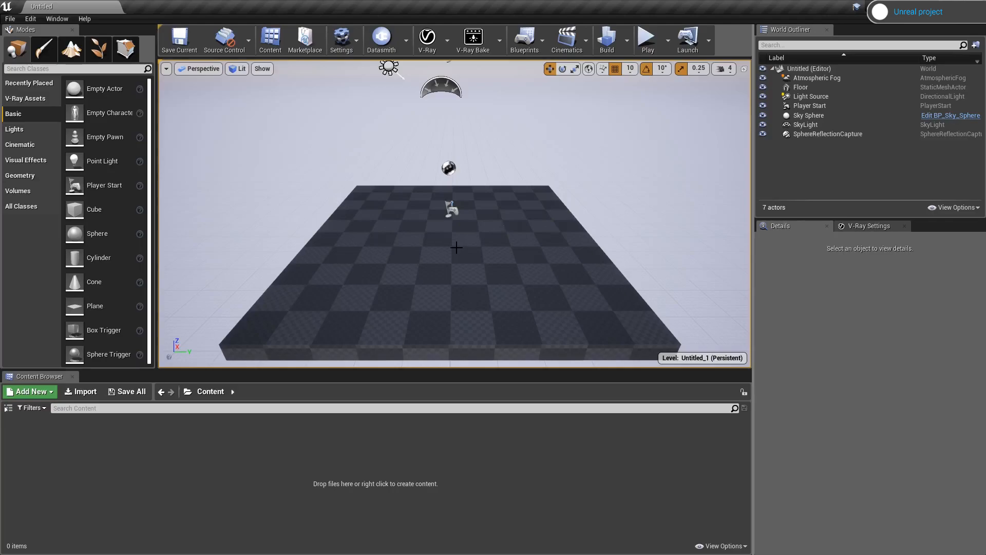
Start a new Empty Level via File > New Level.
{"action": "left_click", "coordinate": [9, 19]}
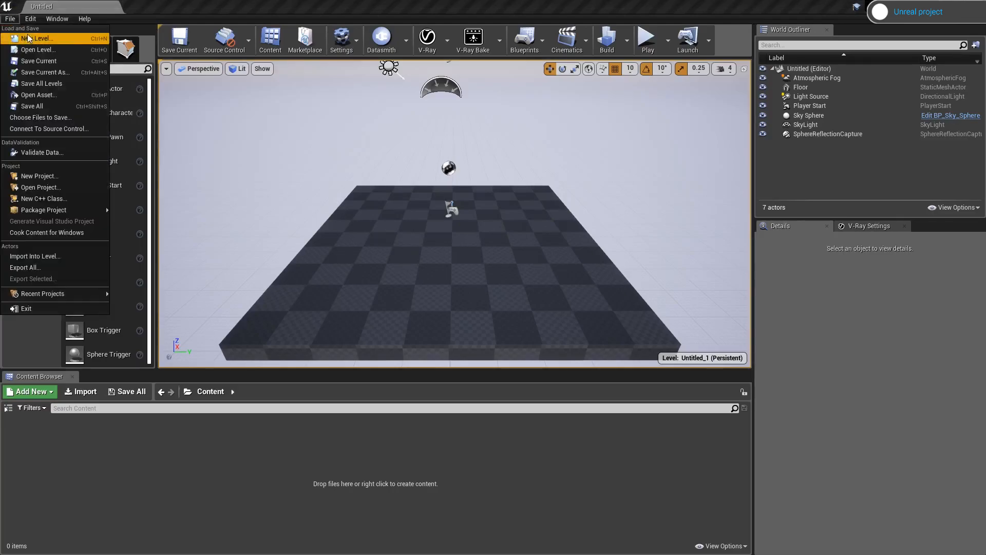
{"action": "left_click", "coordinate": [38, 38]}
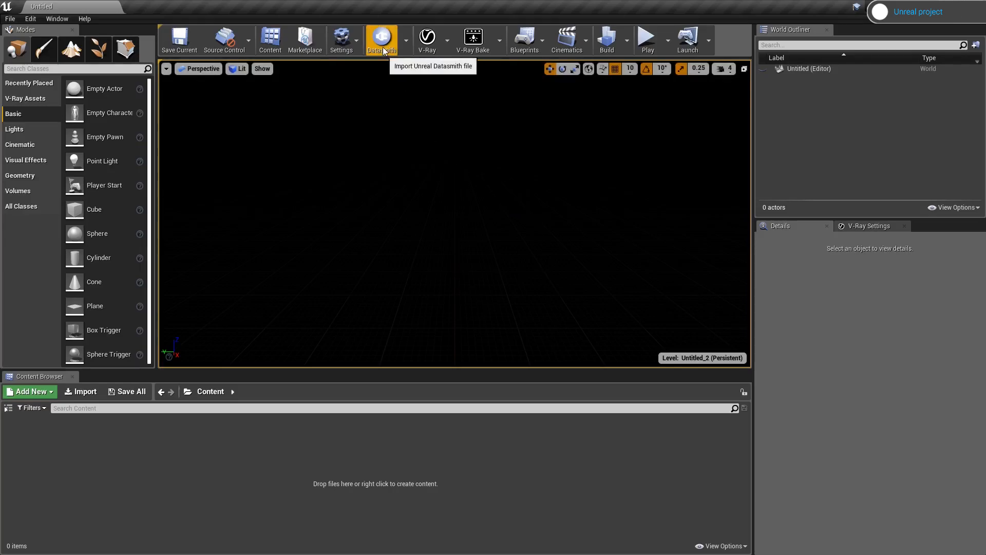
Import Datasmith_Assets.udatasmith into the Content folder and collapse its outliner hierarchy.
{"action": "left_click", "coordinate": [381, 39]}
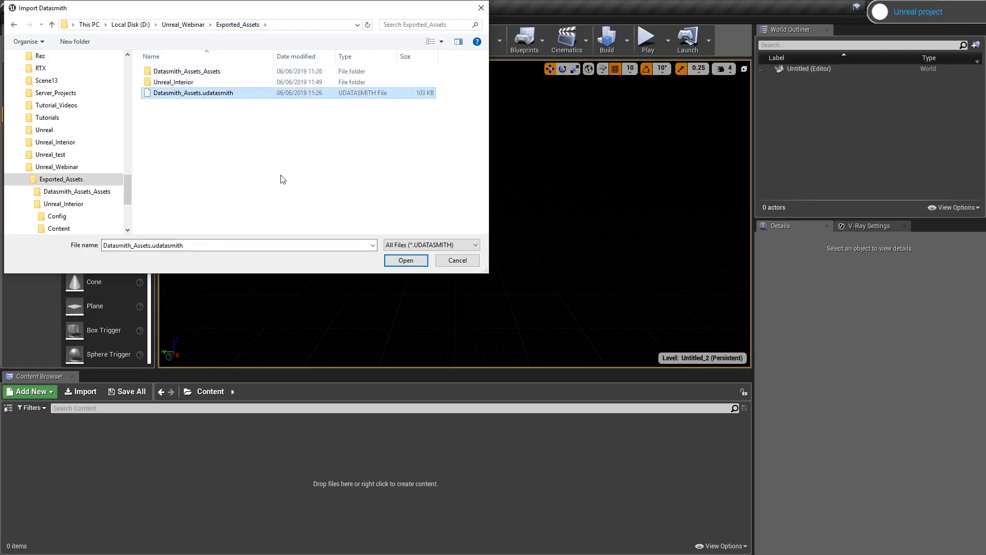
{"action": "left_click", "coordinate": [406, 260]}
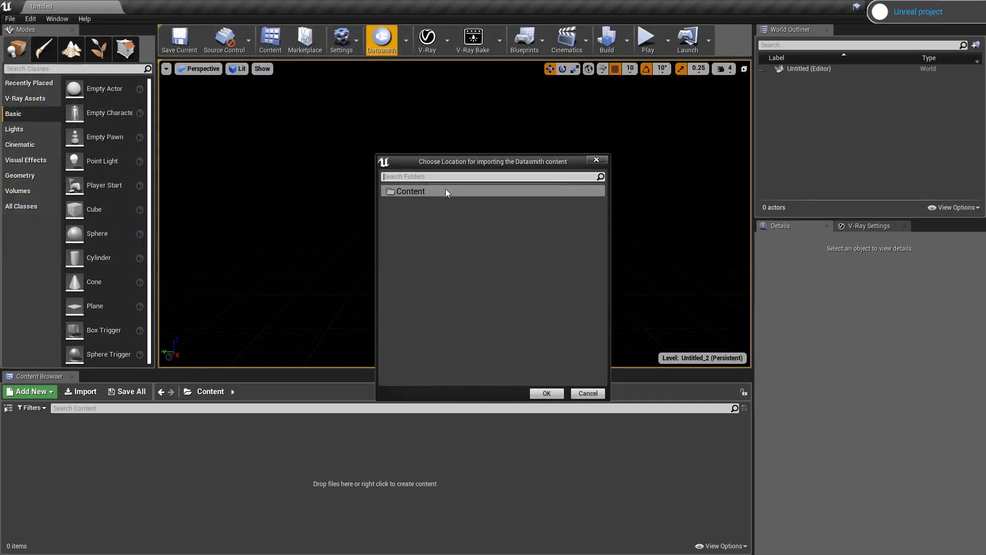
{"action": "left_click", "coordinate": [545, 394]}
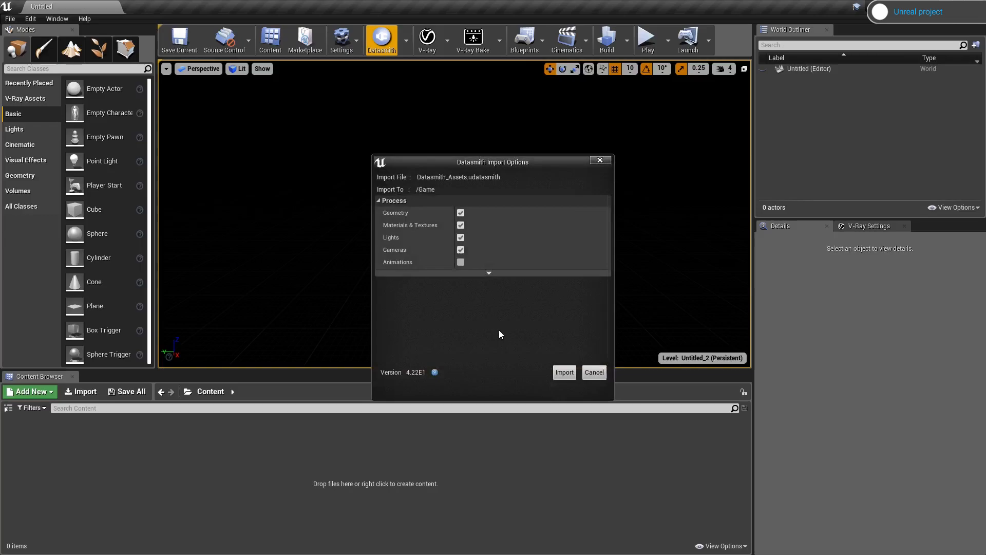
{"action": "left_click", "coordinate": [563, 372]}
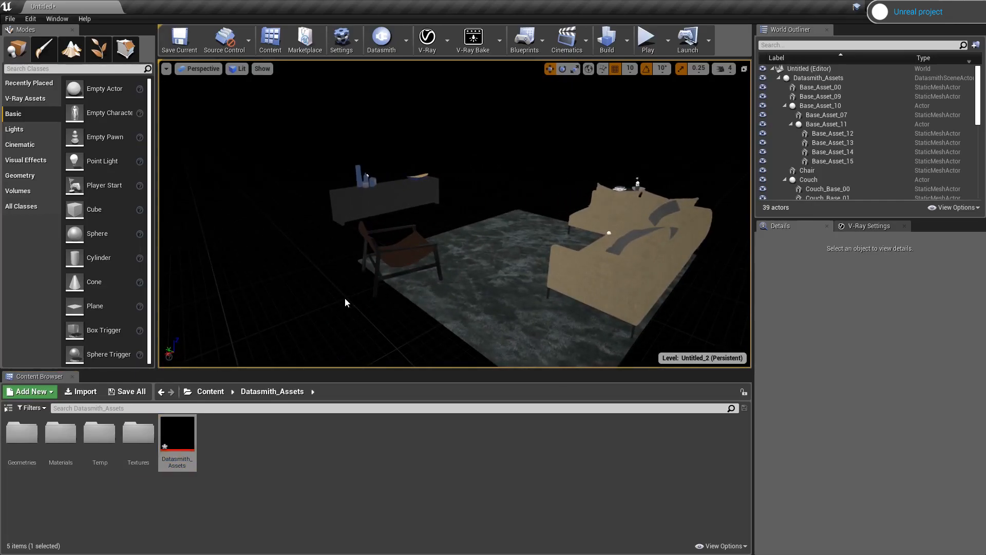
{"action": "left_click", "coordinate": [778, 77]}
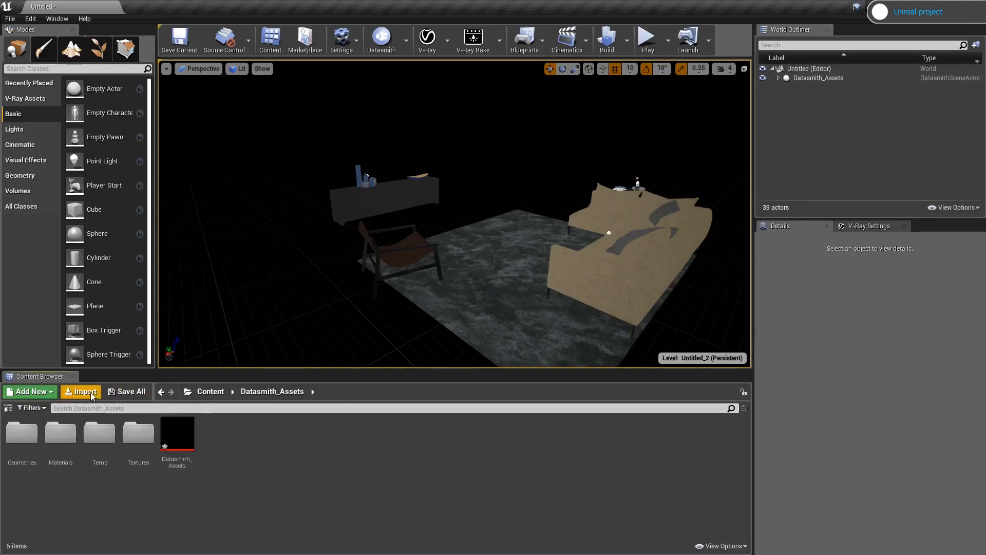
Import Vrayscene_Assets.vrscene with default options and stop piloting the render camera.
{"action": "left_click", "coordinate": [80, 391]}
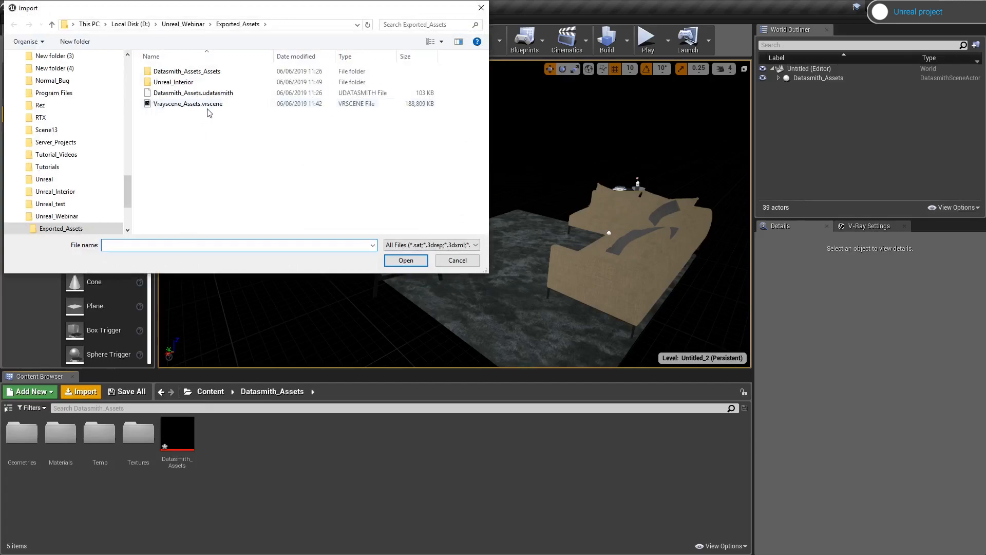
{"action": "left_click", "coordinate": [189, 102]}
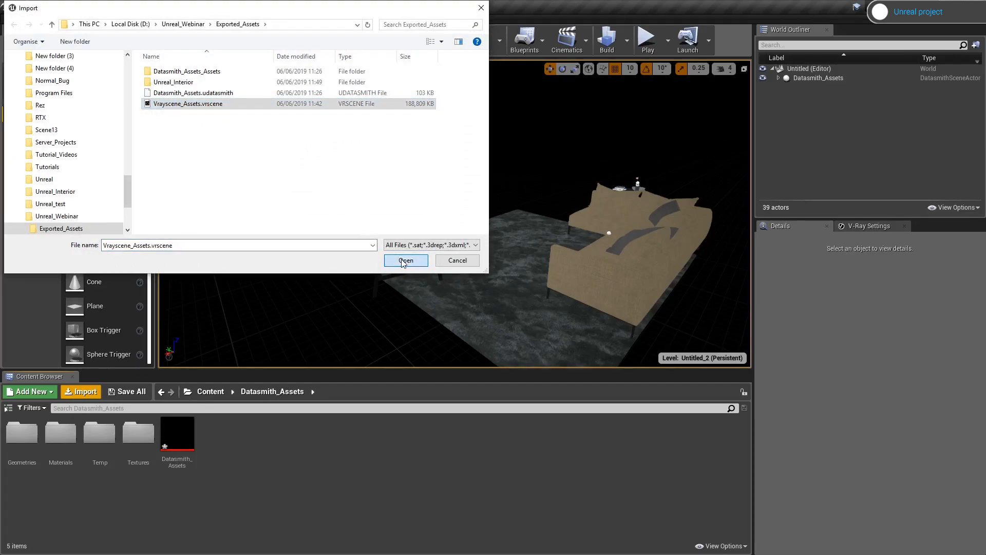
{"action": "left_click", "coordinate": [405, 260]}
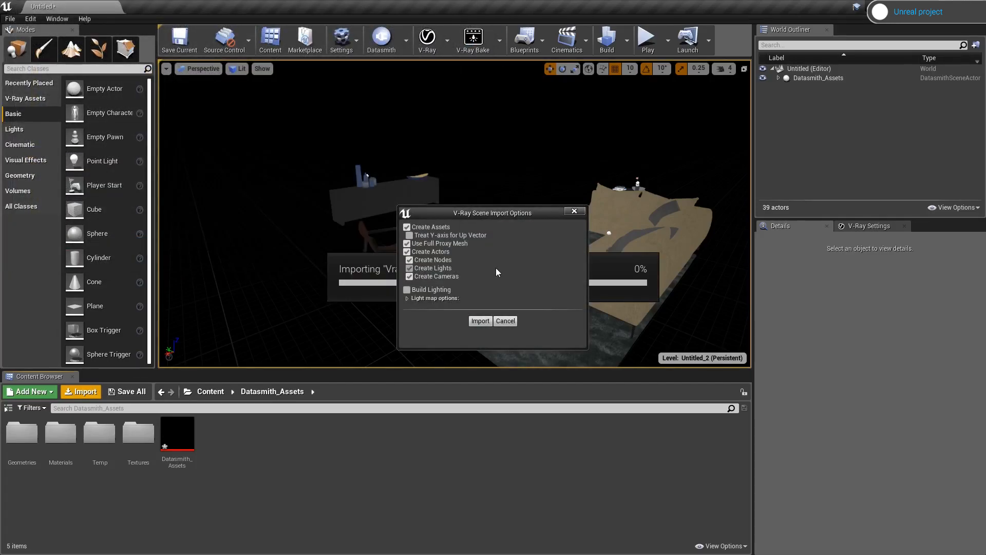
{"action": "left_click", "coordinate": [480, 321]}
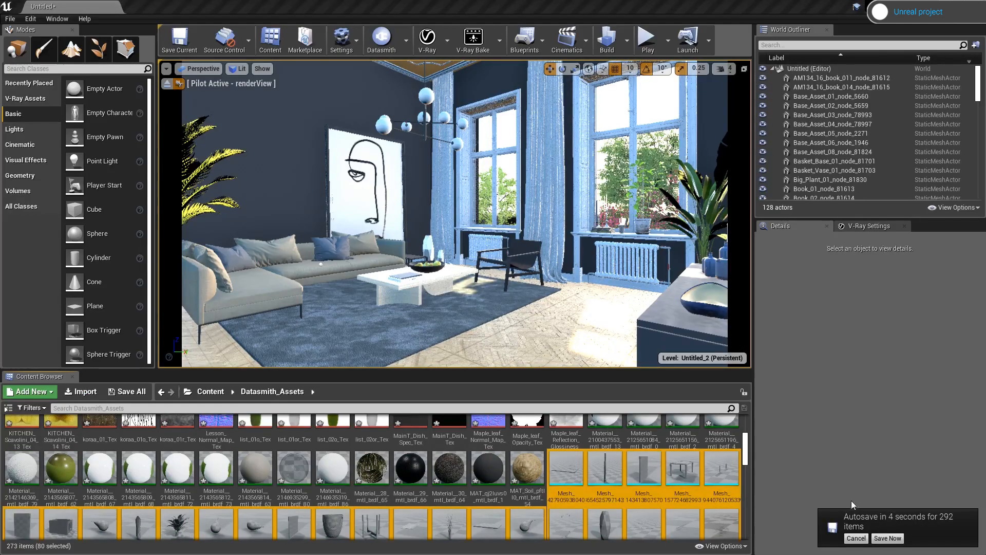
{"action": "left_click", "coordinate": [855, 538]}
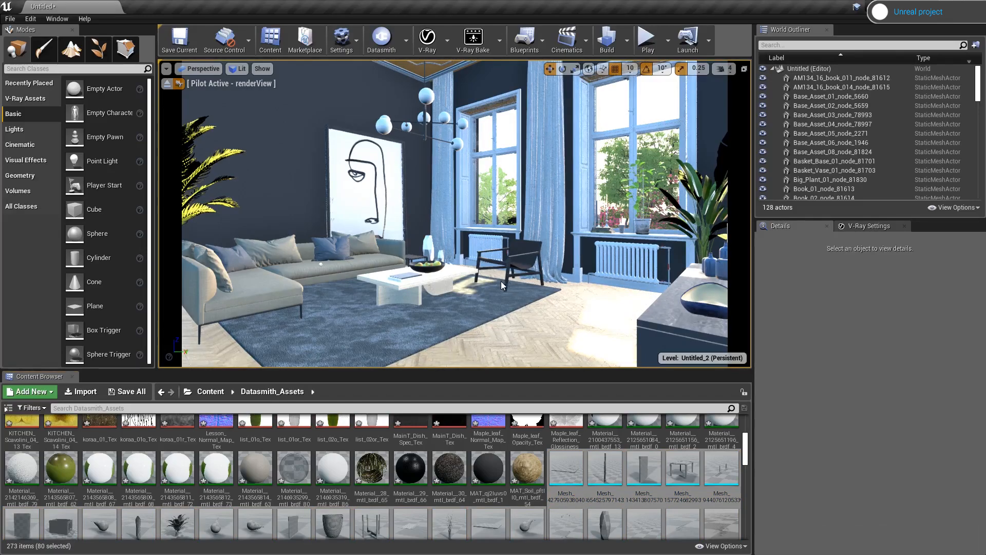
{"action": "mouse_move", "coordinate": [167, 83]}
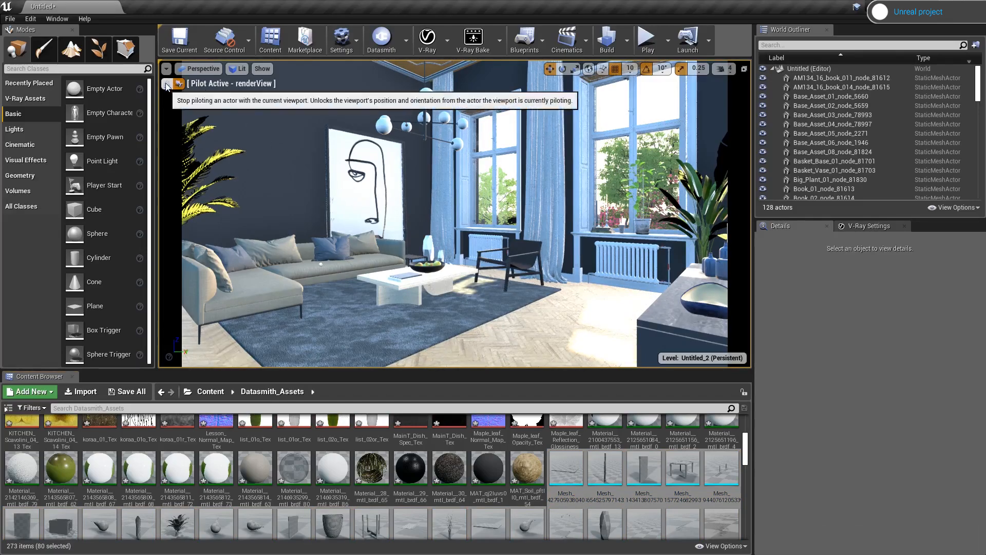
{"action": "left_click", "coordinate": [167, 83]}
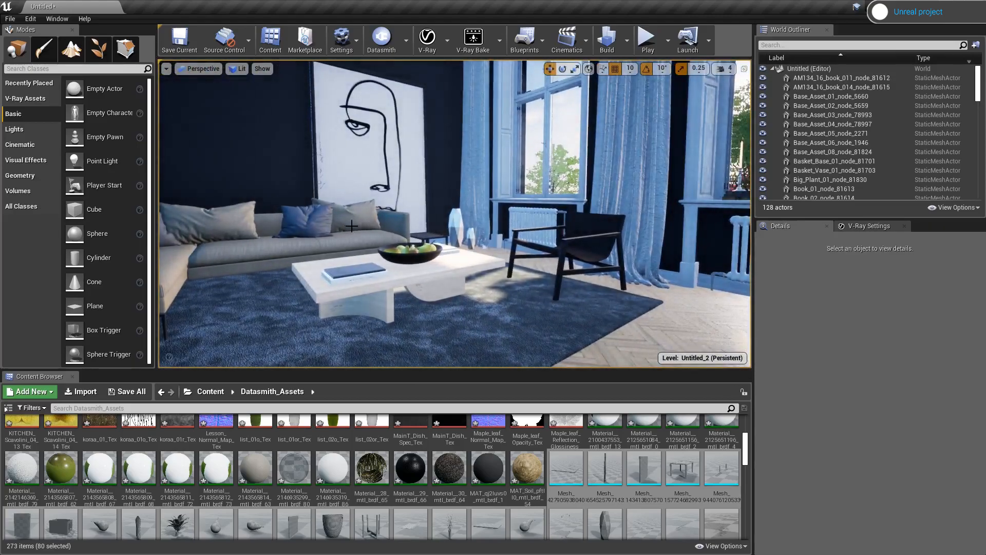
Save the current level as Unreal_Interior_01.
{"action": "left_click", "coordinate": [10, 19]}
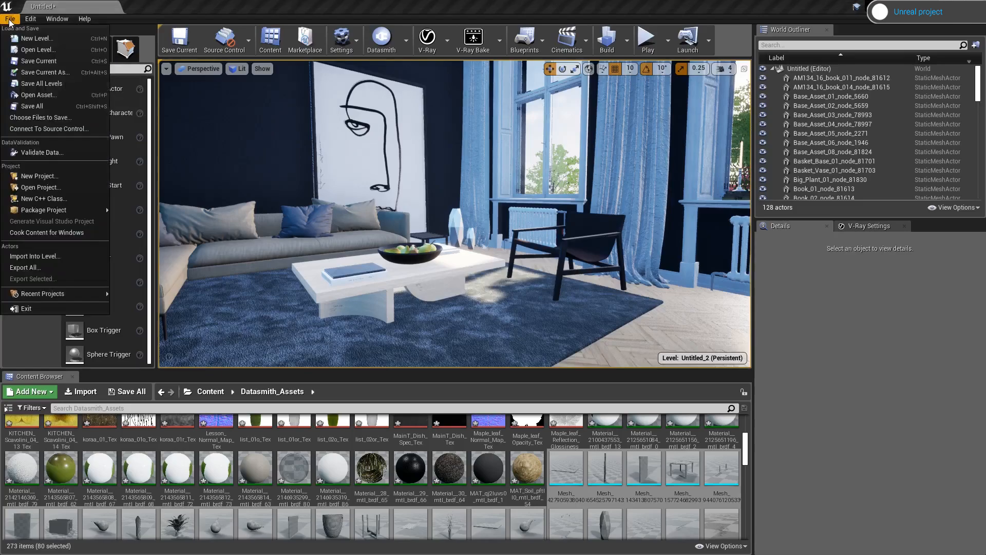
{"action": "left_click", "coordinate": [44, 72]}
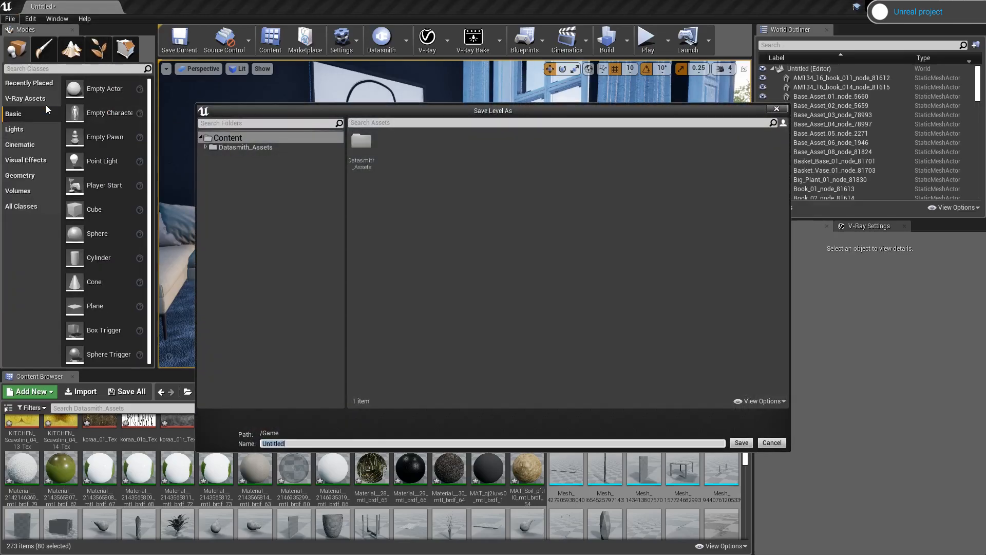
{"action": "type", "text": "Unreal_Interior_01"}
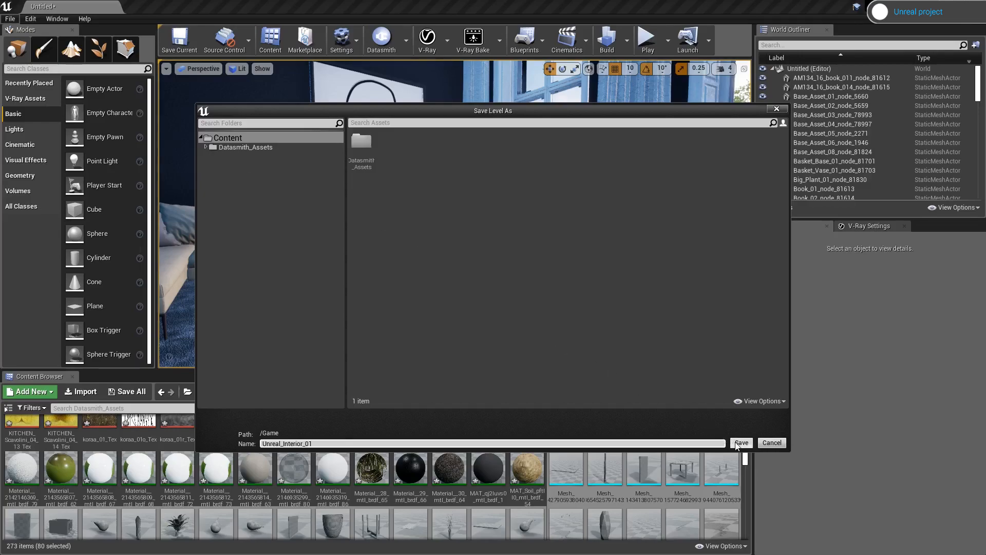
{"action": "left_click", "coordinate": [741, 442]}
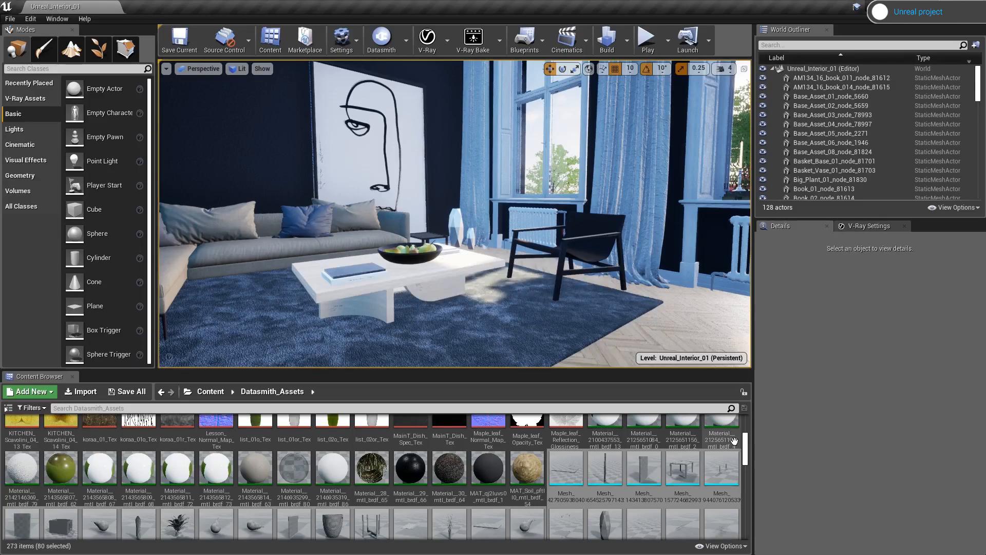
Create a Geometry folder in the World Outliner holding the 87 imported mesh actors.
{"action": "left_click", "coordinate": [764, 69]}
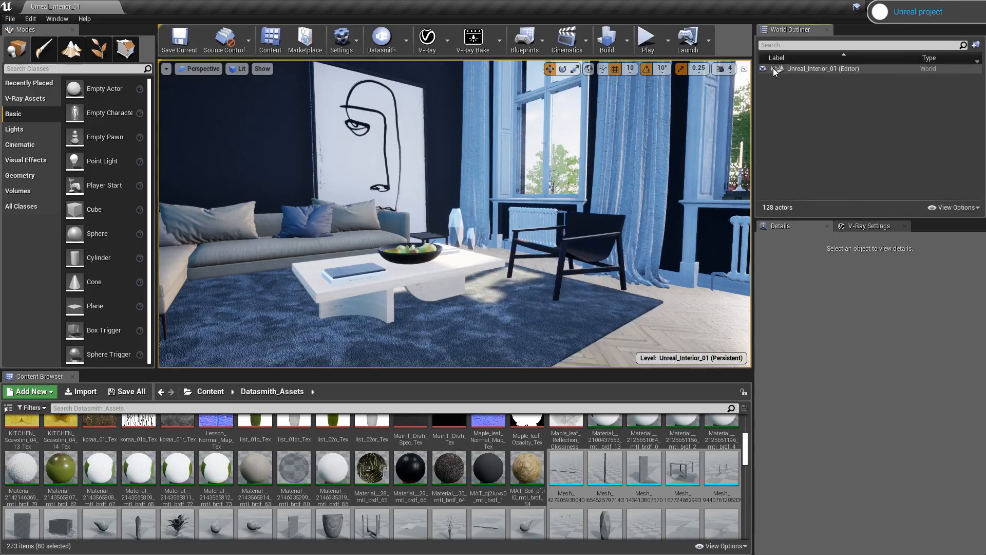
{"action": "right_click", "coordinate": [822, 69]}
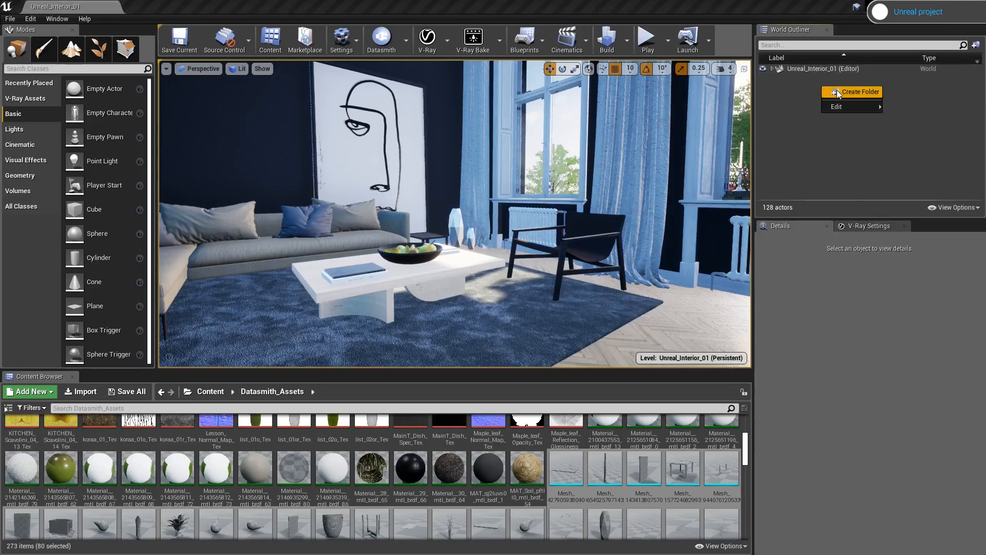
{"action": "left_click", "coordinate": [856, 92]}
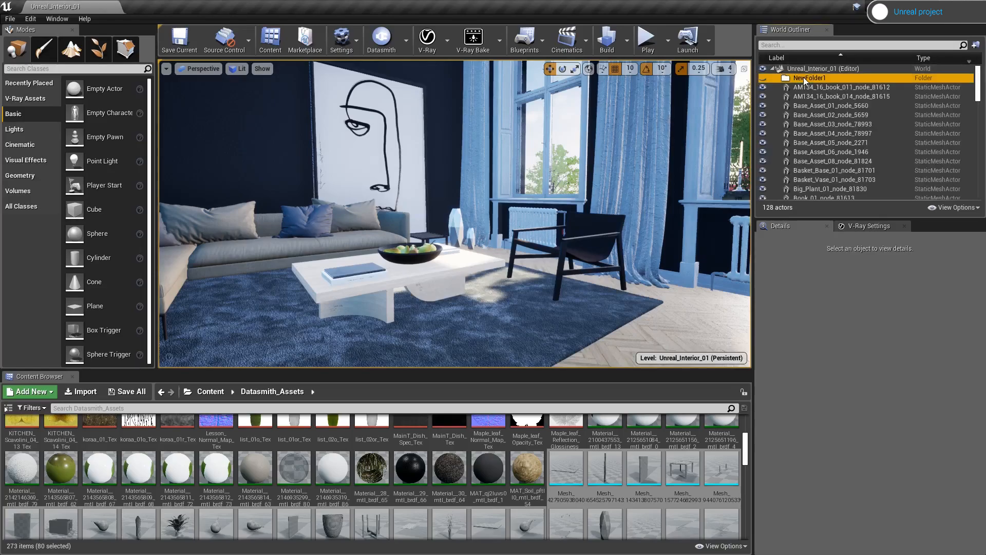
{"action": "right_click", "coordinate": [809, 77]}
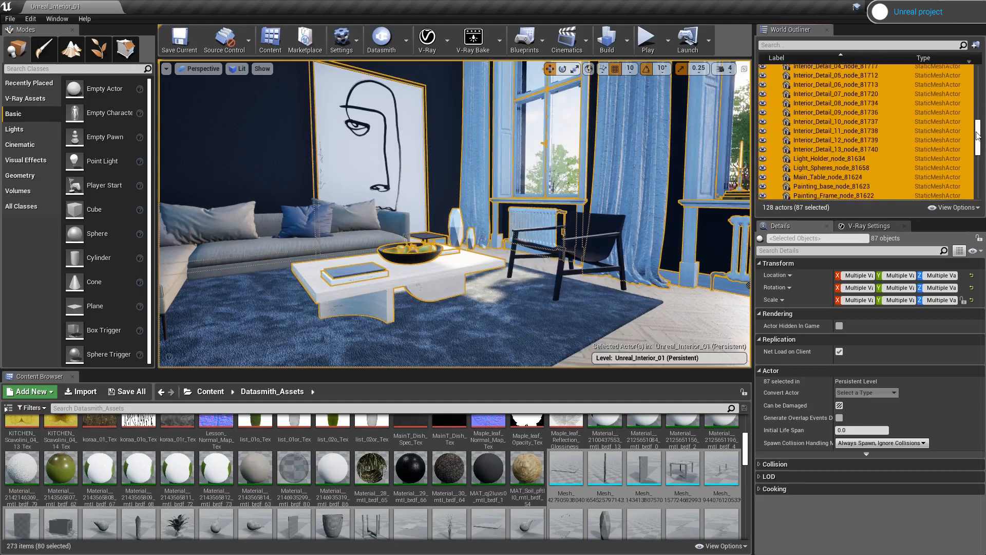
{"action": "scroll", "scroll_direction": "up", "scroll_amount": 3}
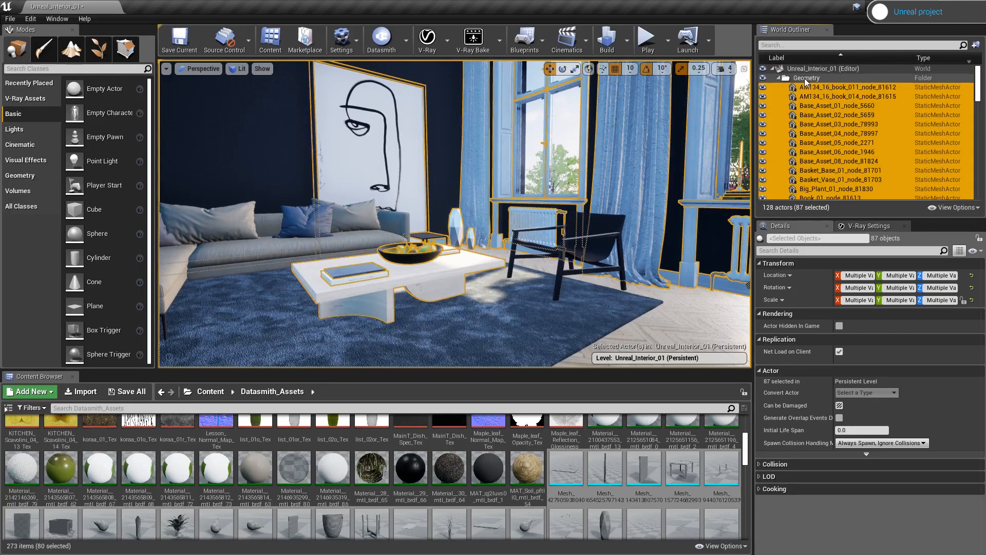
{"action": "left_click", "coordinate": [818, 69]}
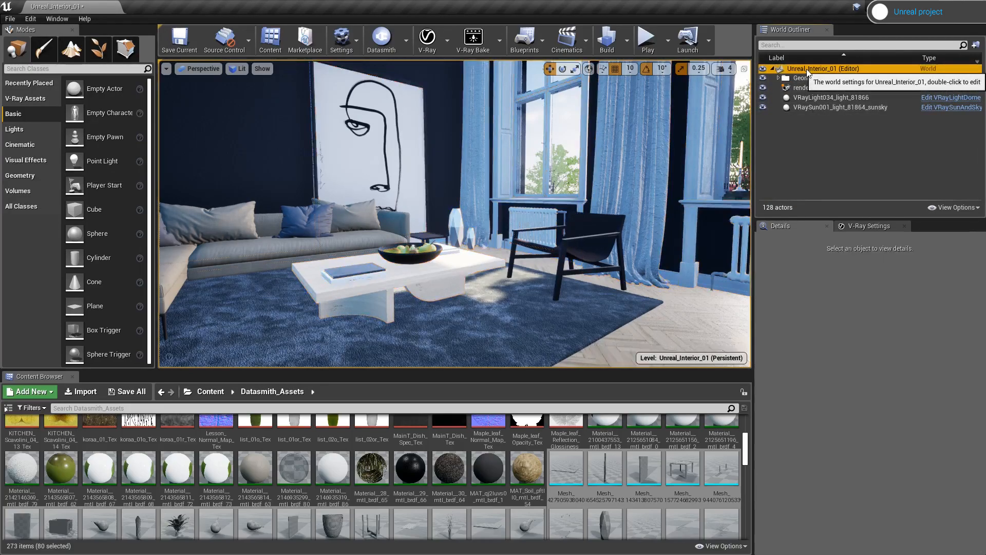
Create Lights and Cameras folders, putting the V-Ray dome and sun lights in Lights and selecting renderView.
{"action": "right_click", "coordinate": [818, 69]}
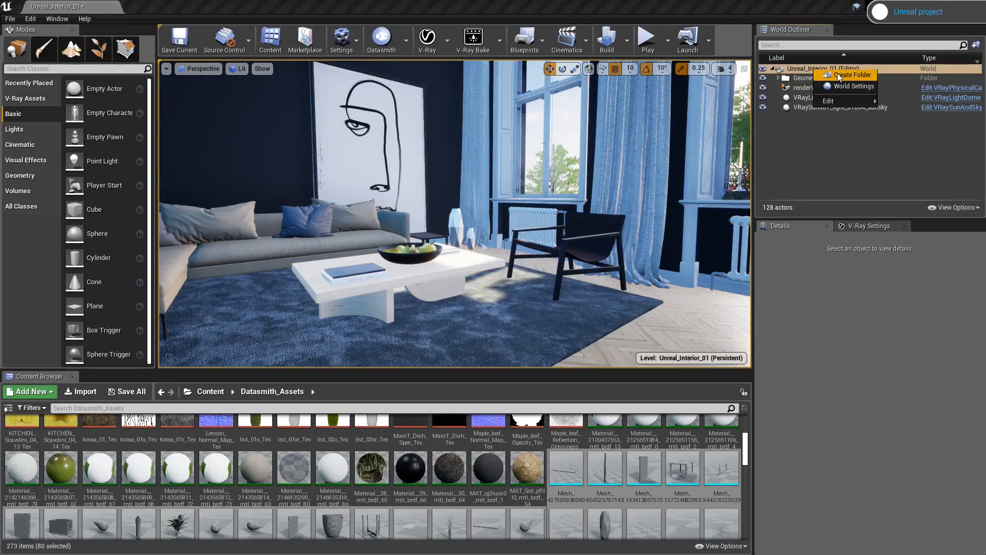
{"action": "left_click", "coordinate": [851, 75]}
{"action": "type", "text": "Lights"}
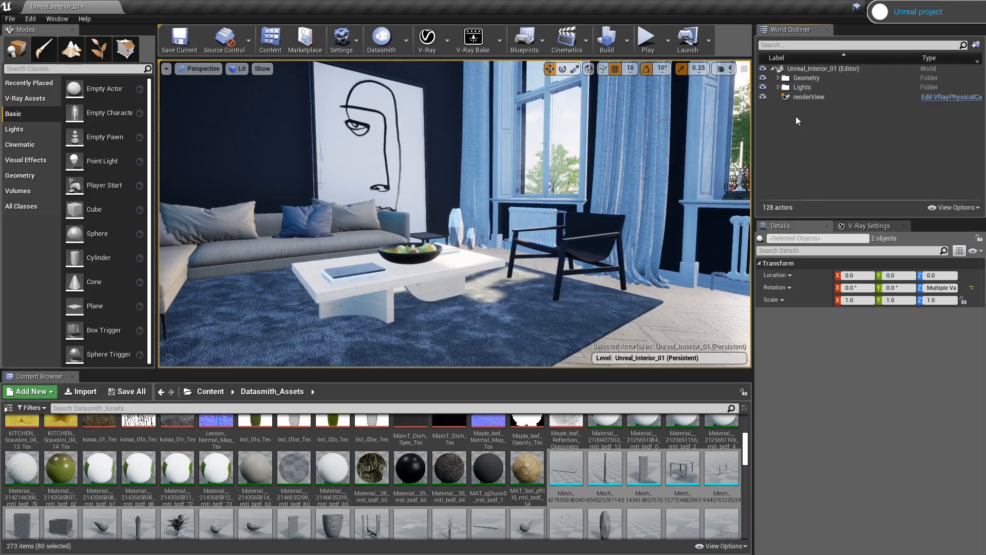
{"action": "left_click", "coordinate": [780, 86]}
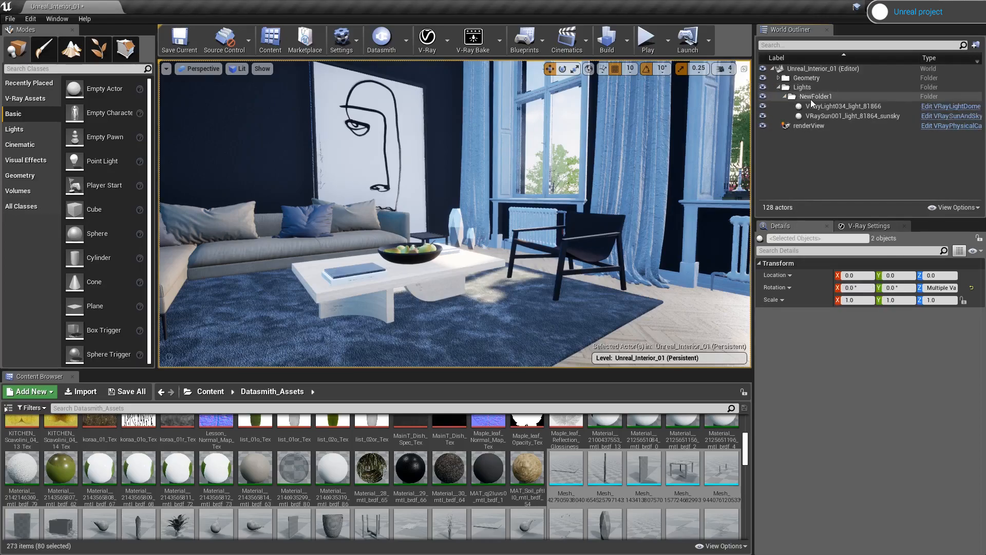
{"action": "left_click", "coordinate": [846, 106]}
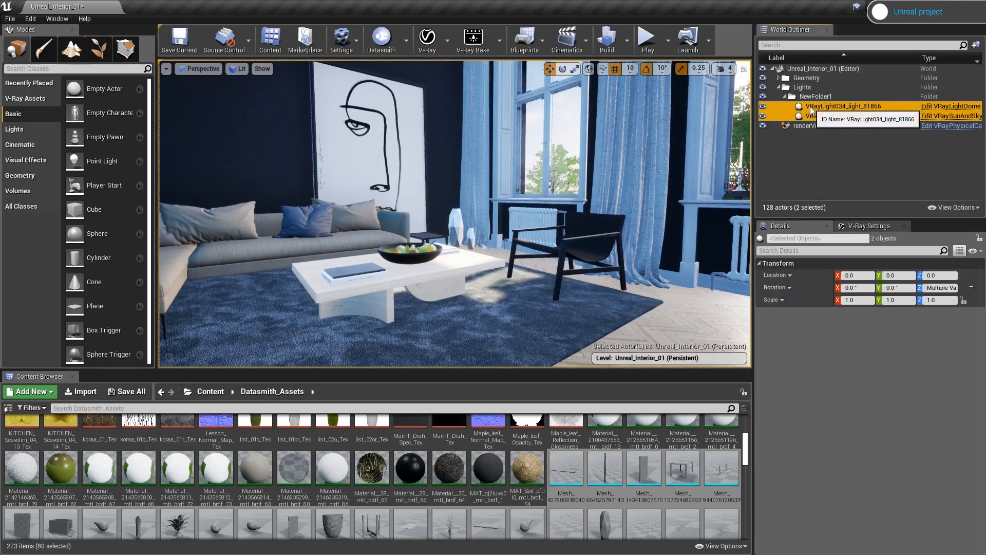
{"action": "left_click", "coordinate": [810, 116]}
{"action": "type", "text": "Cam"}
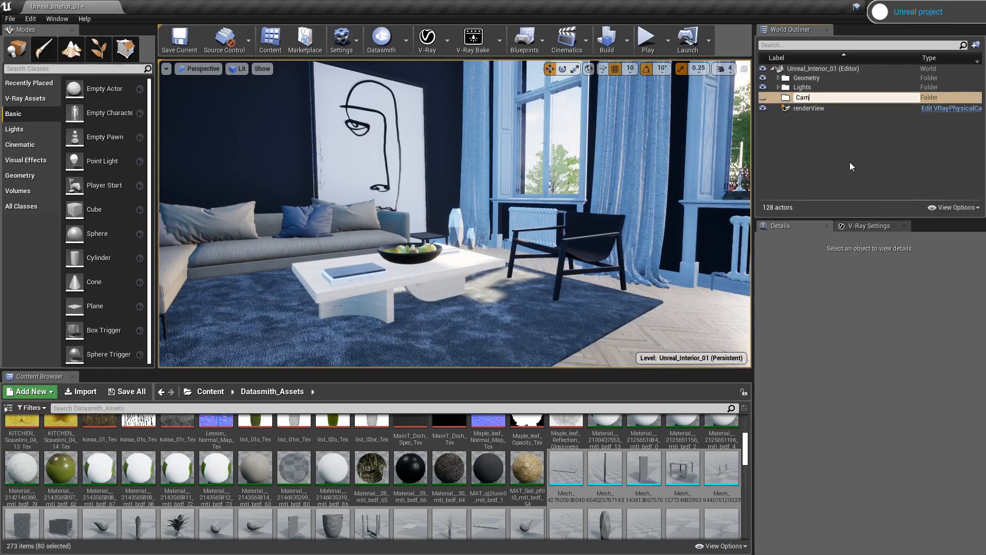
{"action": "left_click", "coordinate": [809, 107]}
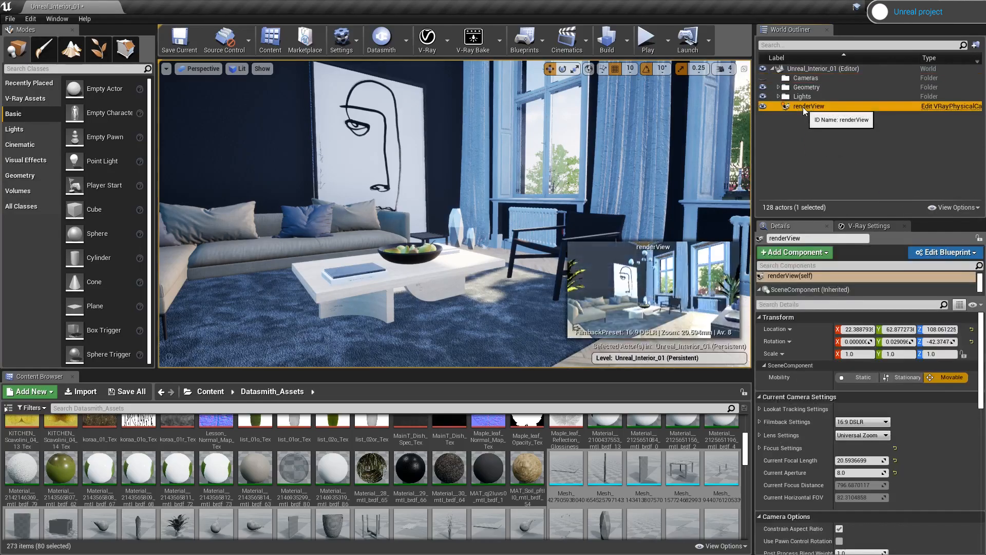